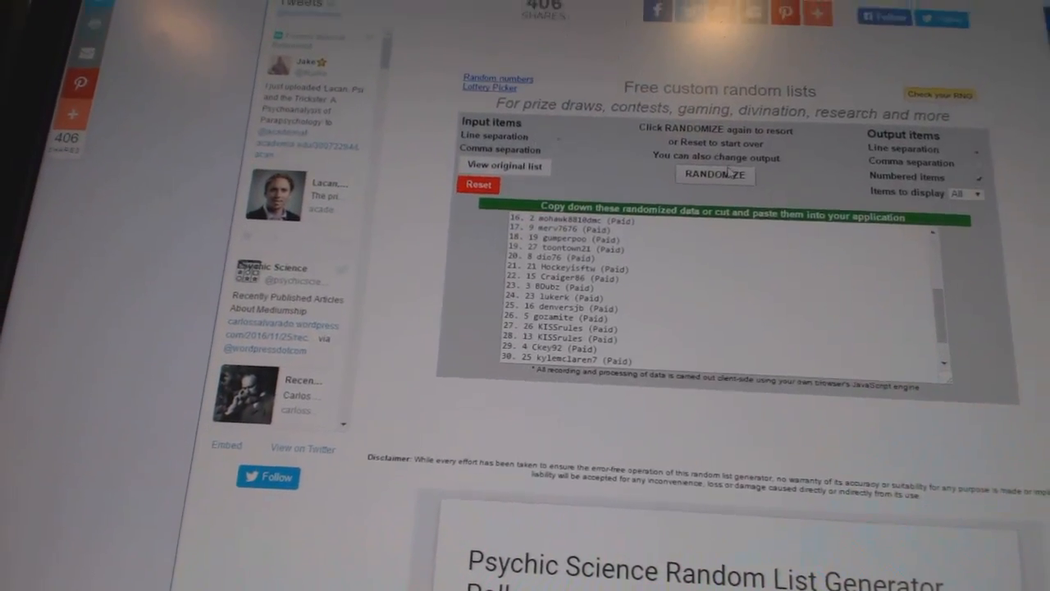
Reshuffle the 30 paid entrants with RANDOMIZE and copy the selected randomized output list.
click(714, 174)
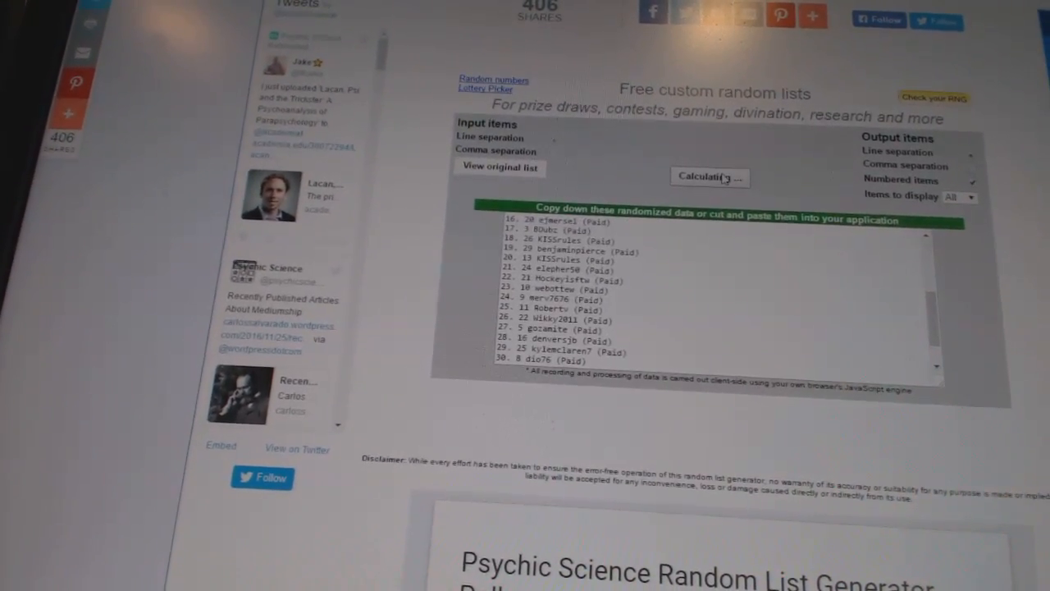
click(709, 177)
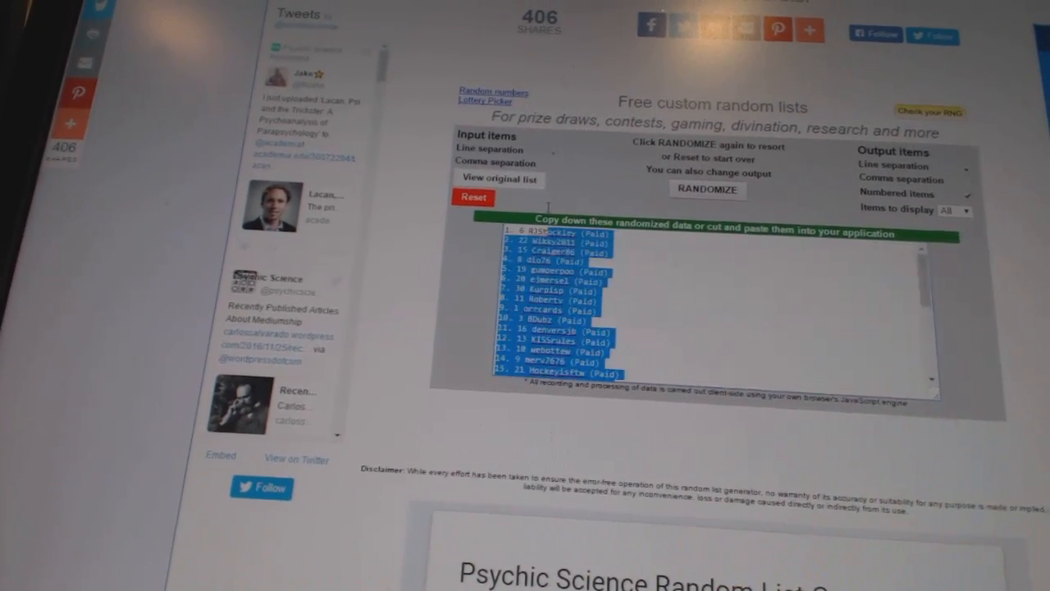
right_click(558, 287)
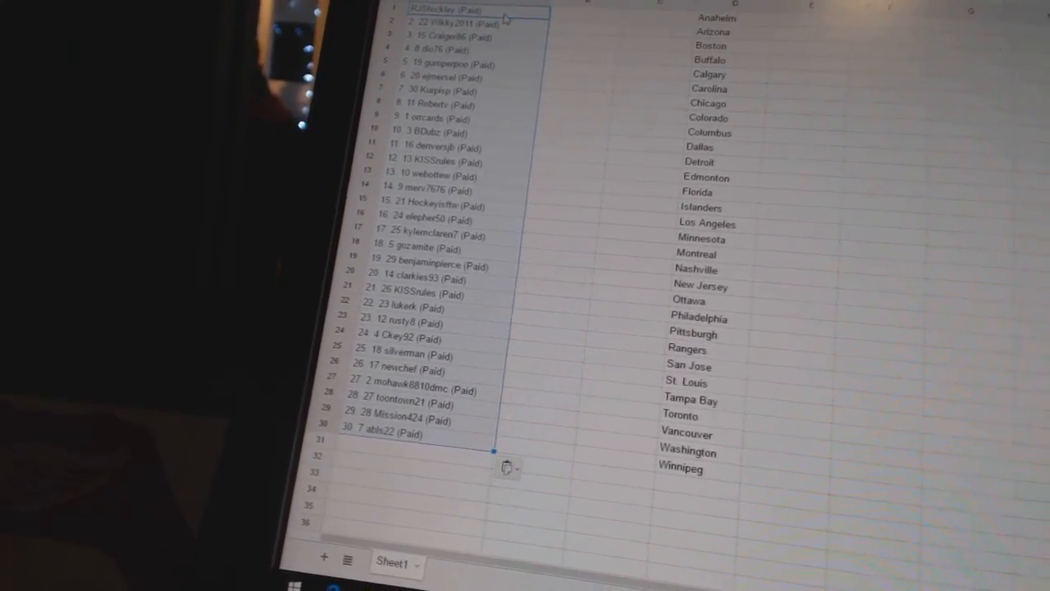
Review the 30 shuffled entrants pasted row by row beside the 30 NHL team names.
scroll(down, 3)
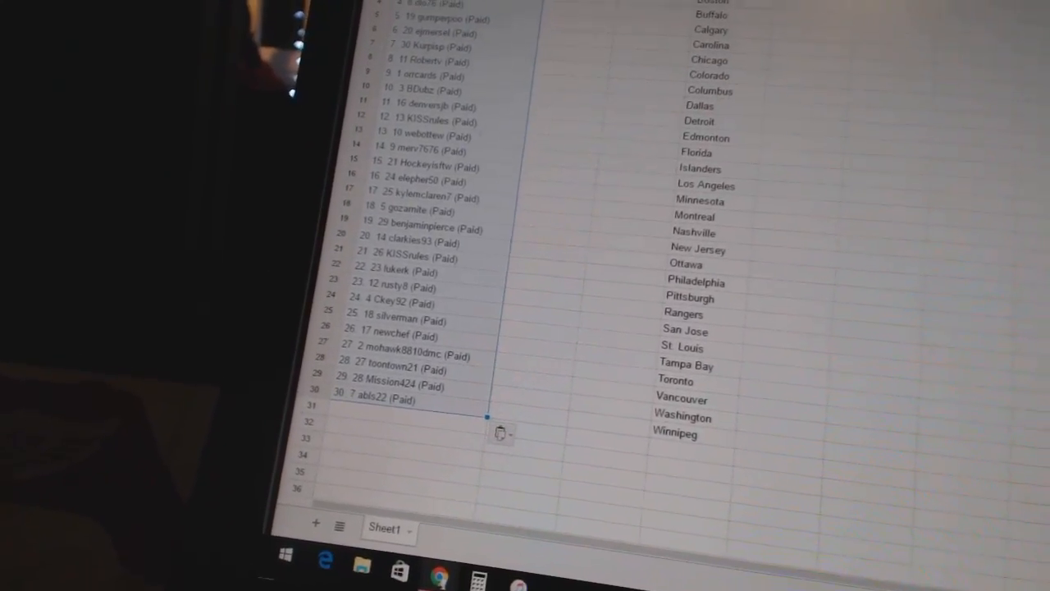